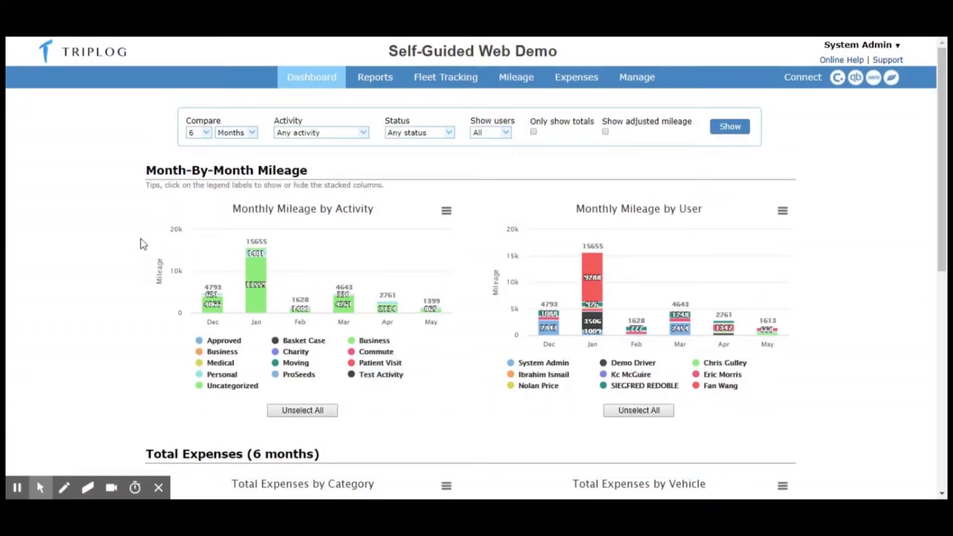
pyautogui.moveTo(134, 231)
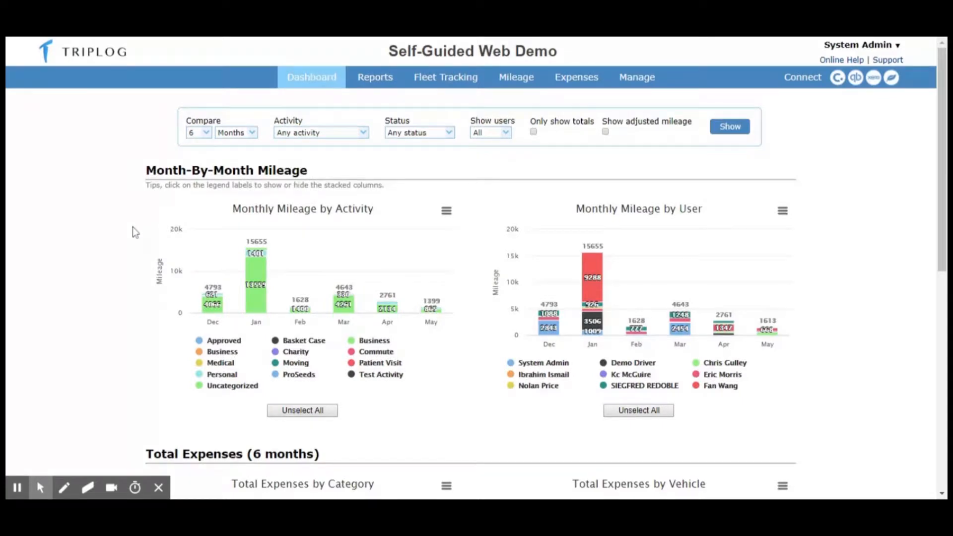
pyautogui.moveTo(133, 231)
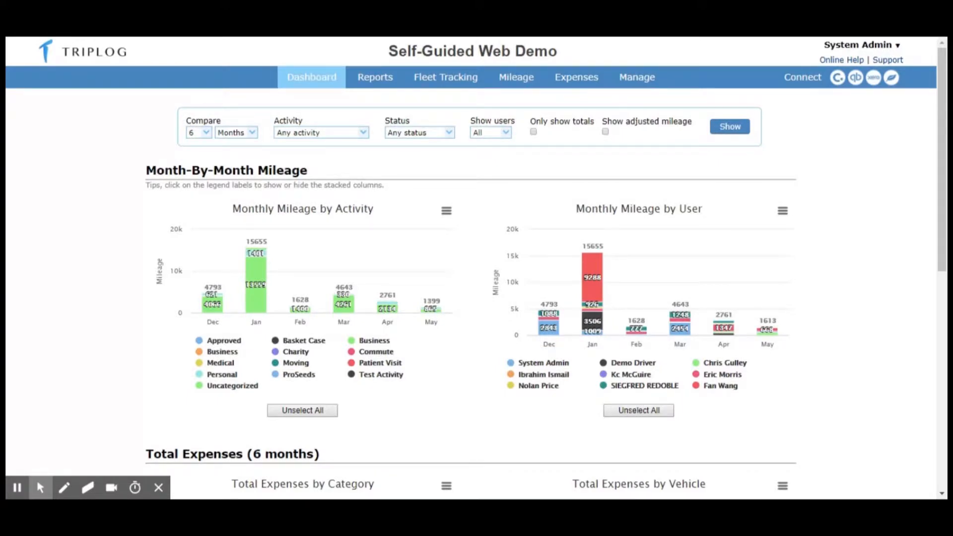
pyautogui.moveTo(125, 226)
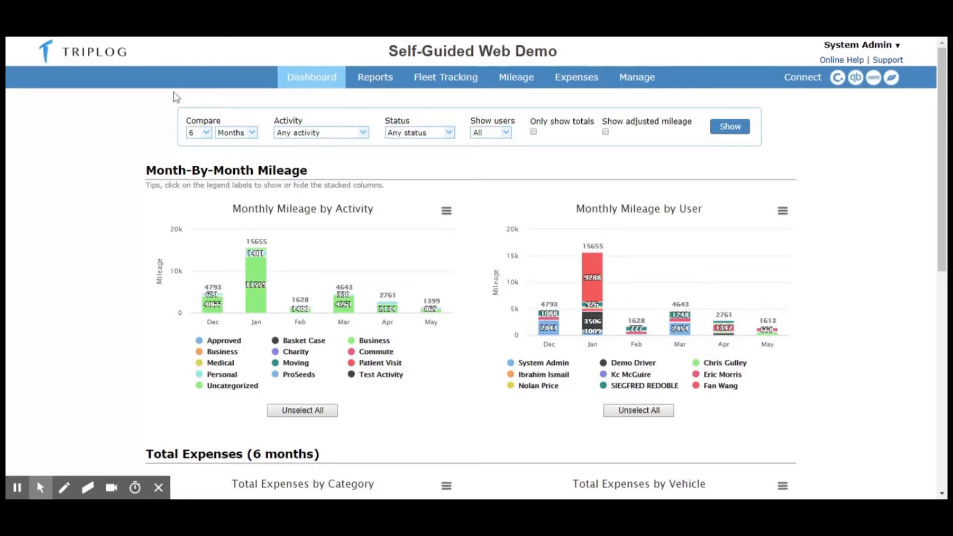
# Step: Switch from the mileage dashboard to the Manage section's users list with roles and app versions
pyautogui.click(636, 78)
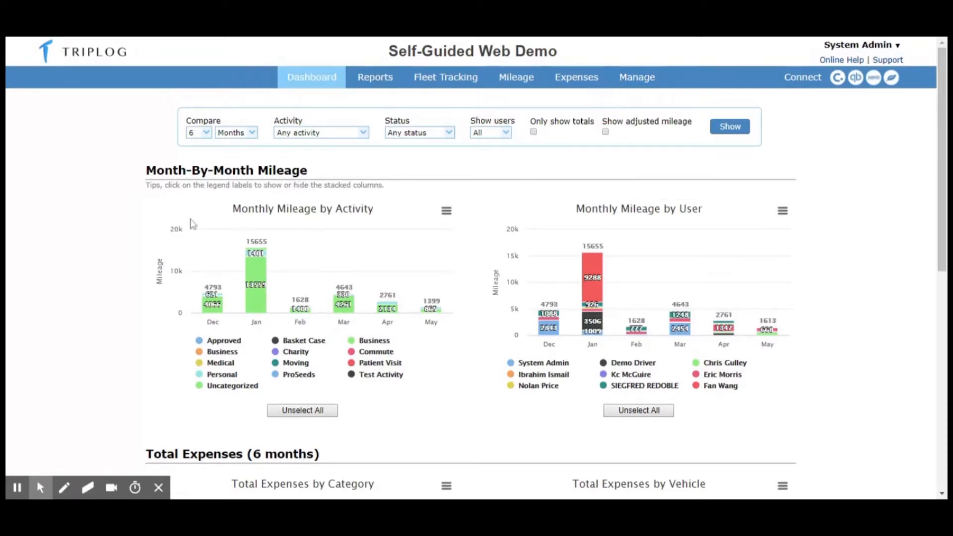
pyautogui.click(636, 78)
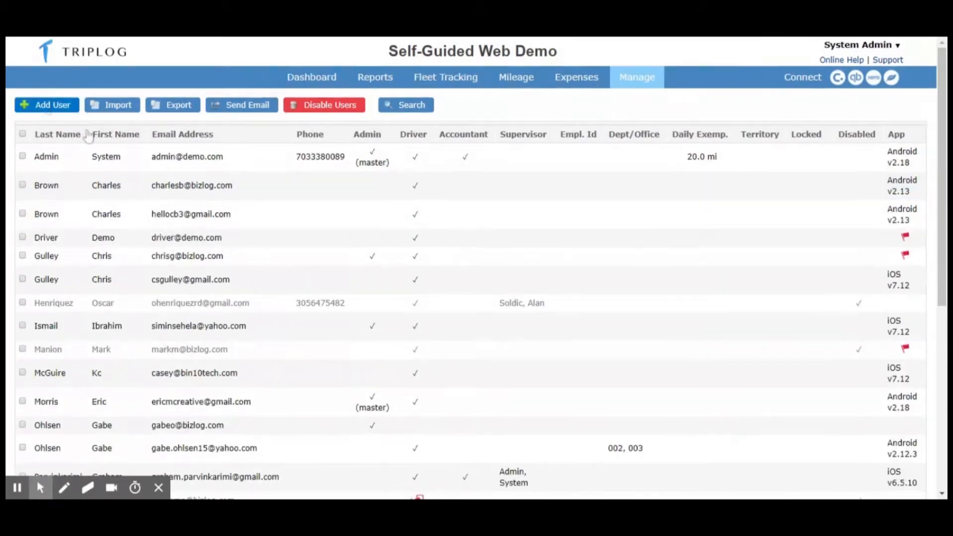
# Step: View the Add User form, then go to the Account Settings page with company, time zone and units
pyautogui.click(46, 105)
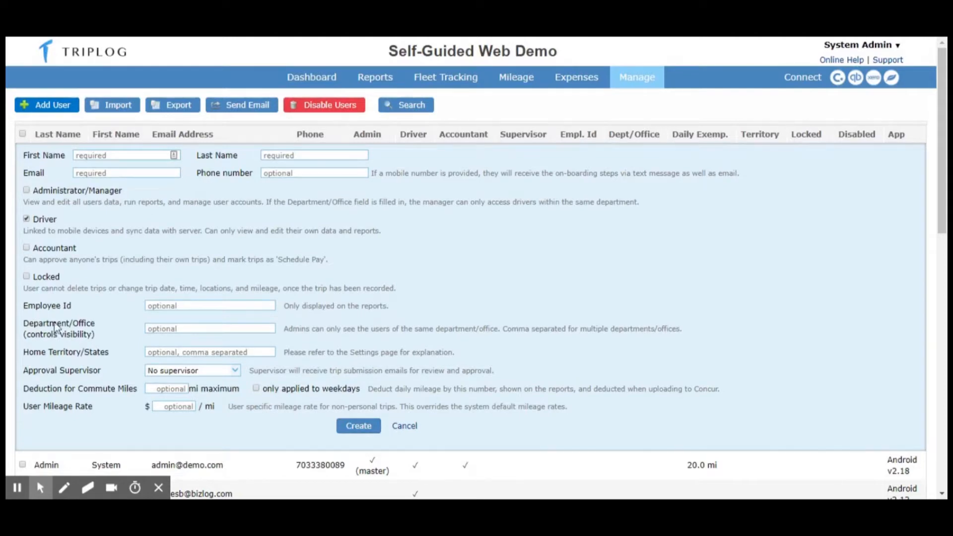
pyautogui.moveTo(167, 379)
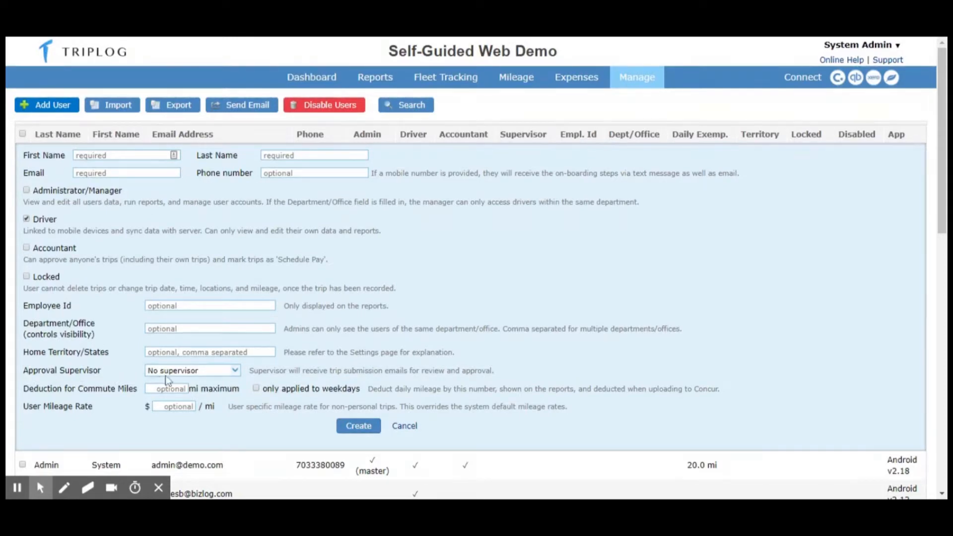
pyautogui.click(636, 77)
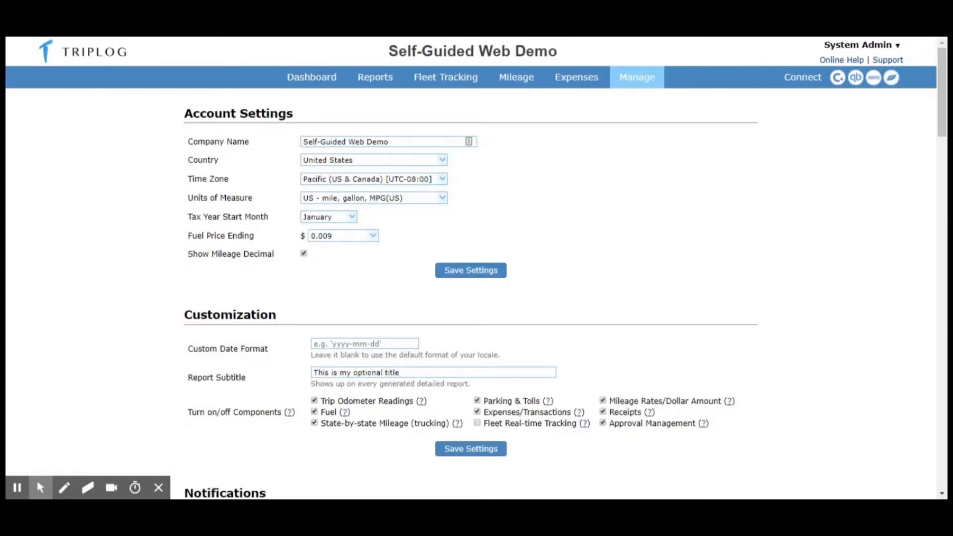
pyautogui.click(314, 400)
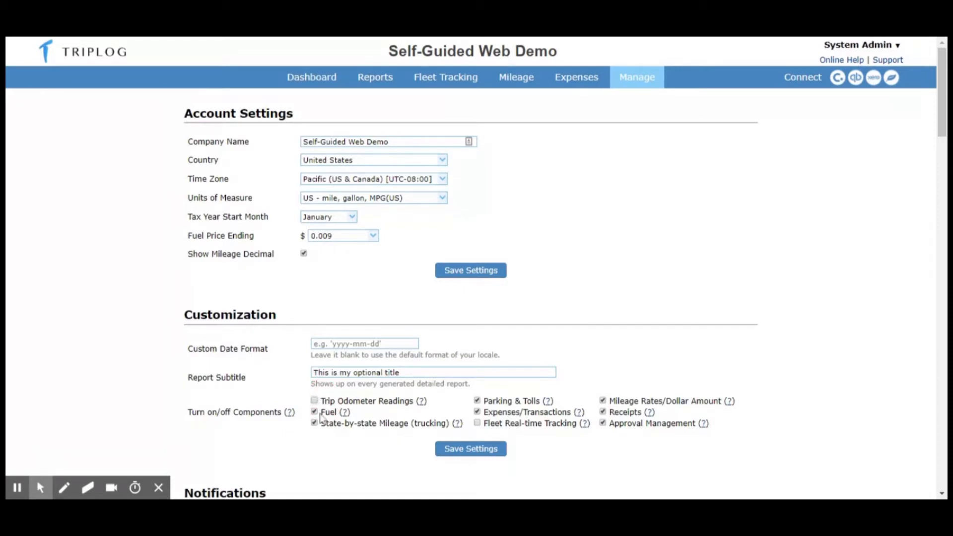
pyautogui.click(314, 401)
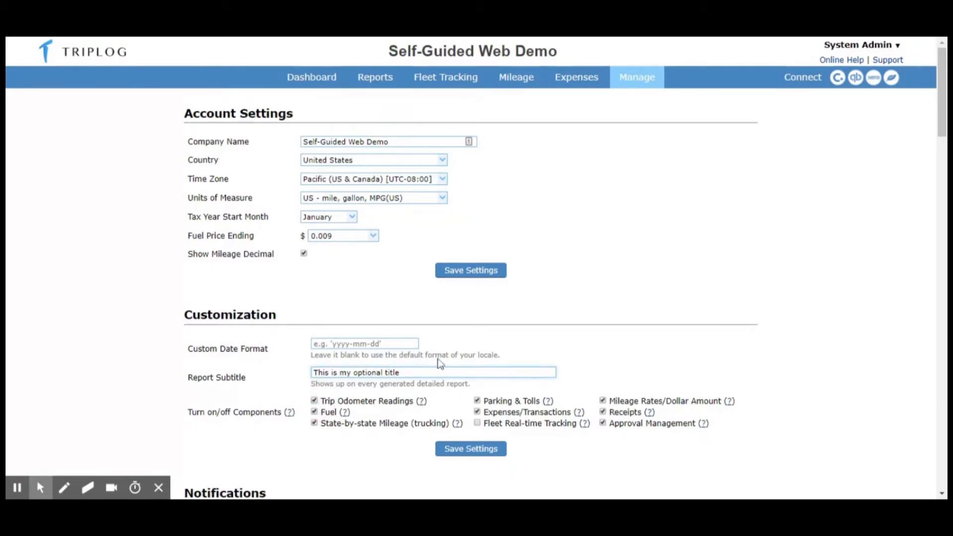
pyautogui.scroll(-3)
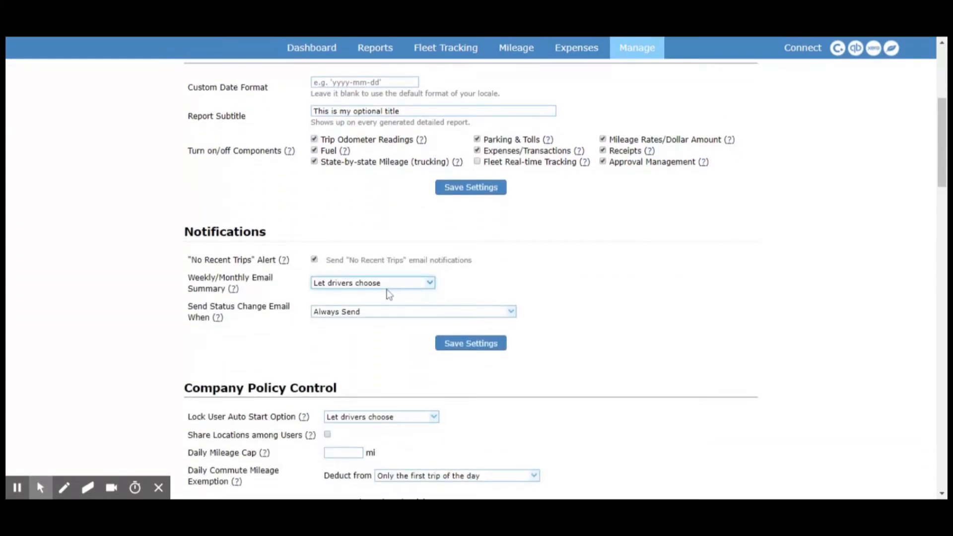
pyautogui.scroll(-3)
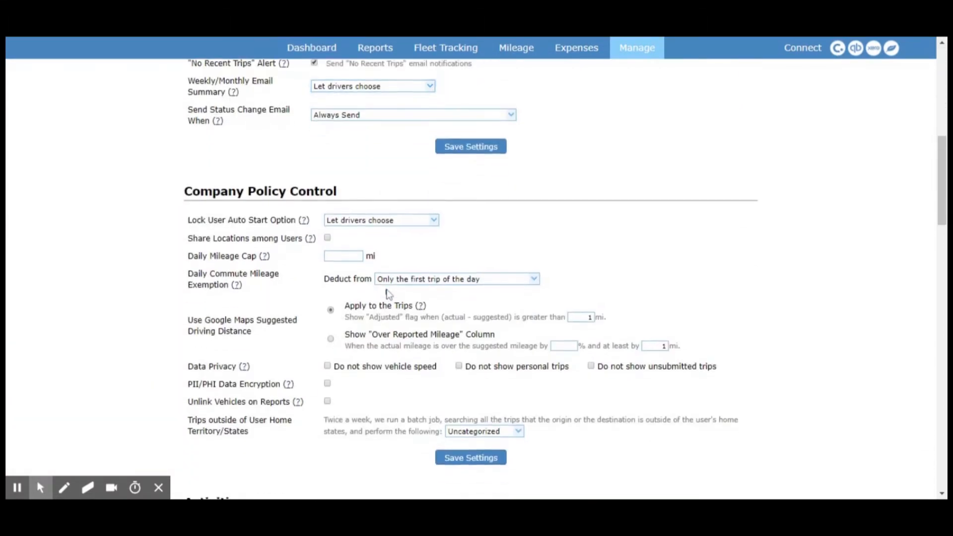
pyautogui.scroll(-3)
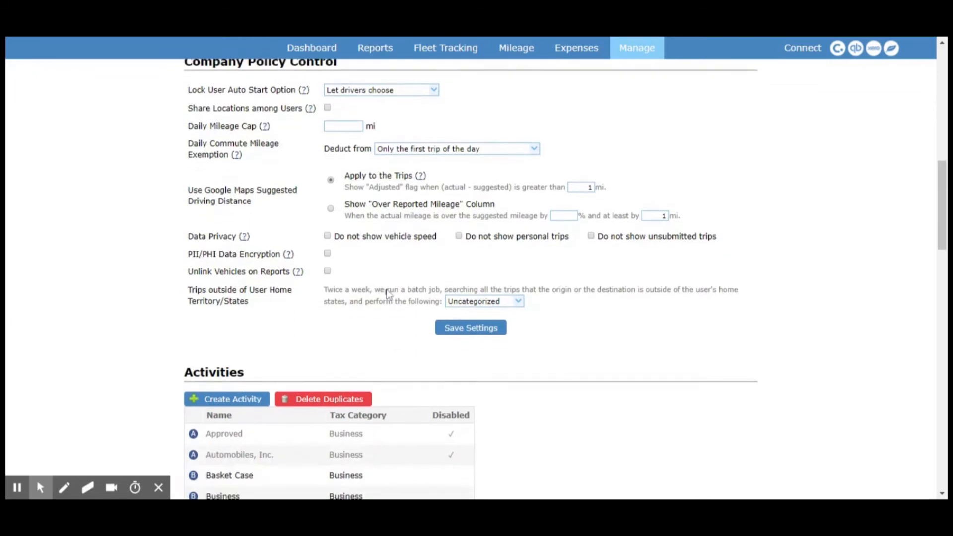
pyautogui.scroll(-3)
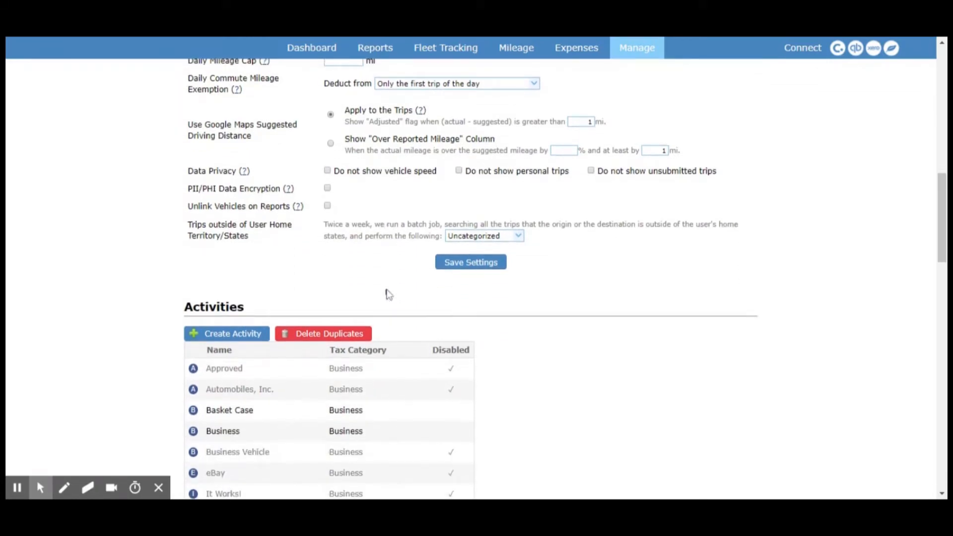